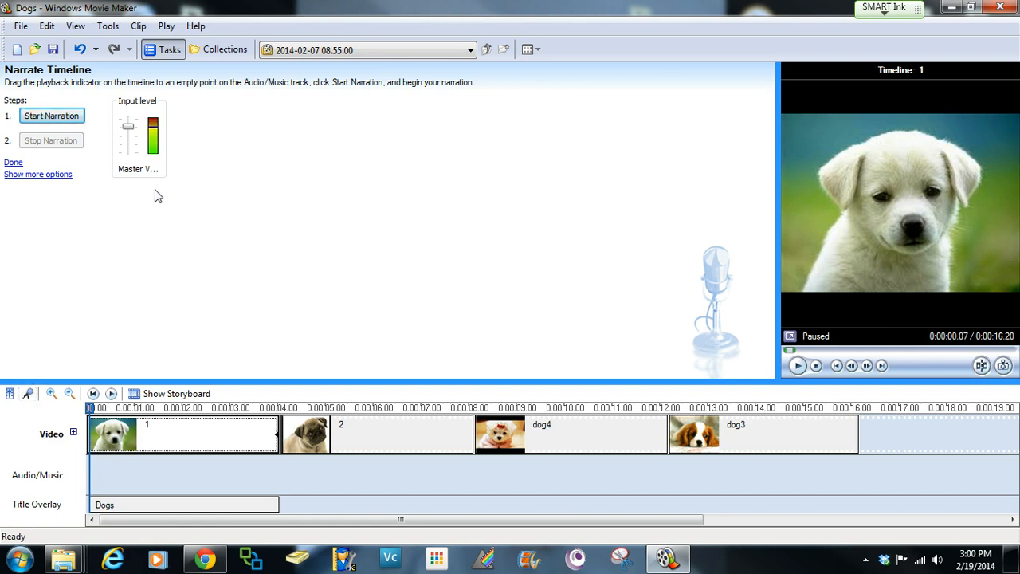
{"action": "mouse_move", "coordinate": [162, 237]}
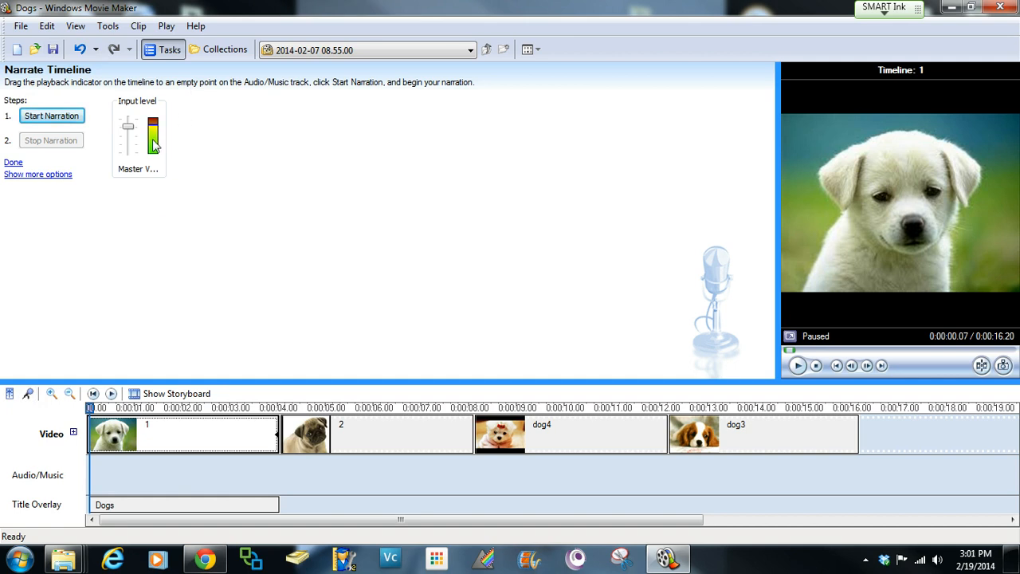
{"action": "mouse_move", "coordinate": [158, 130]}
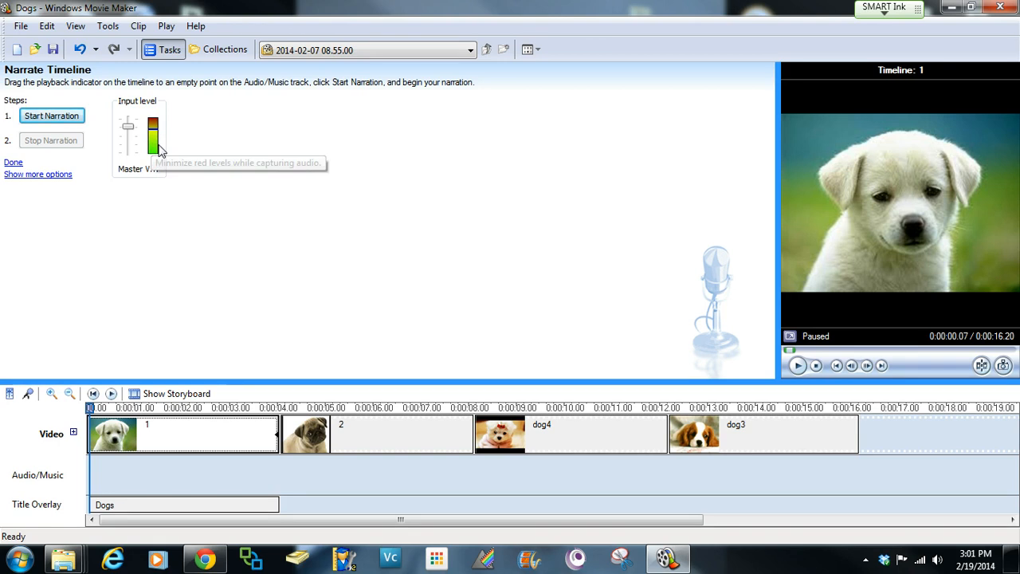
{"action": "mouse_move", "coordinate": [177, 169]}
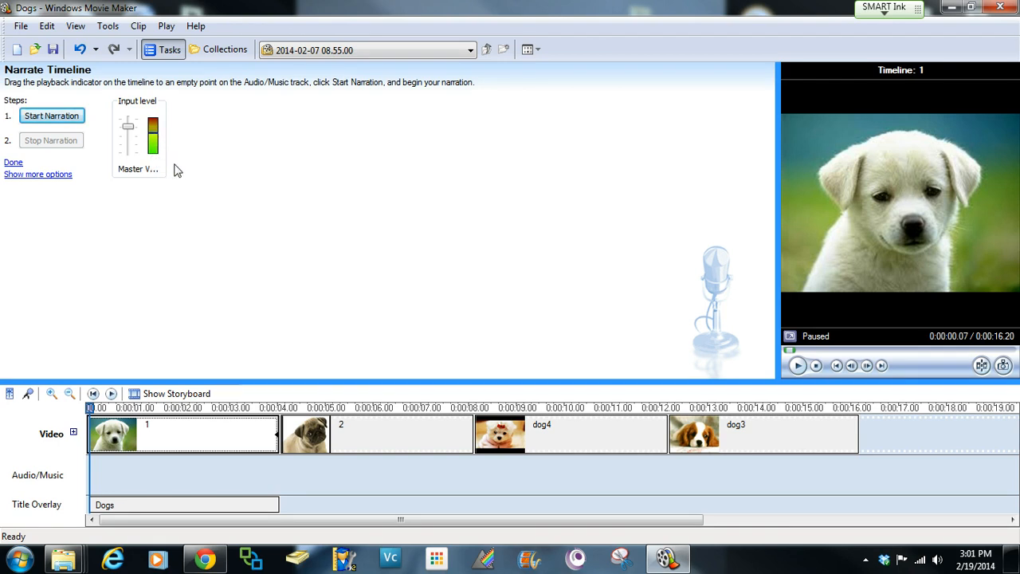
{"action": "mouse_move", "coordinate": [66, 362]}
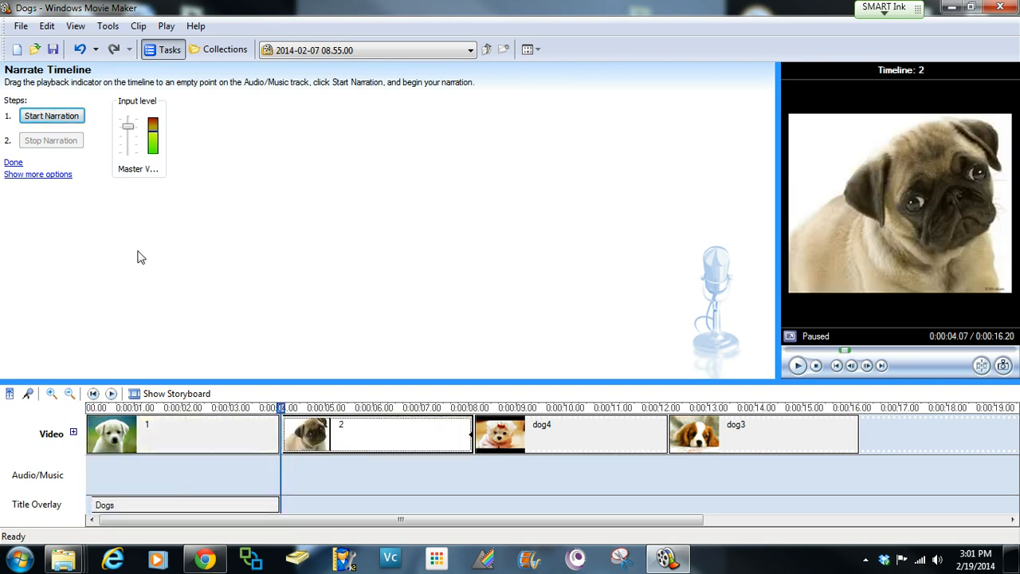
{"action": "mouse_move", "coordinate": [294, 497]}
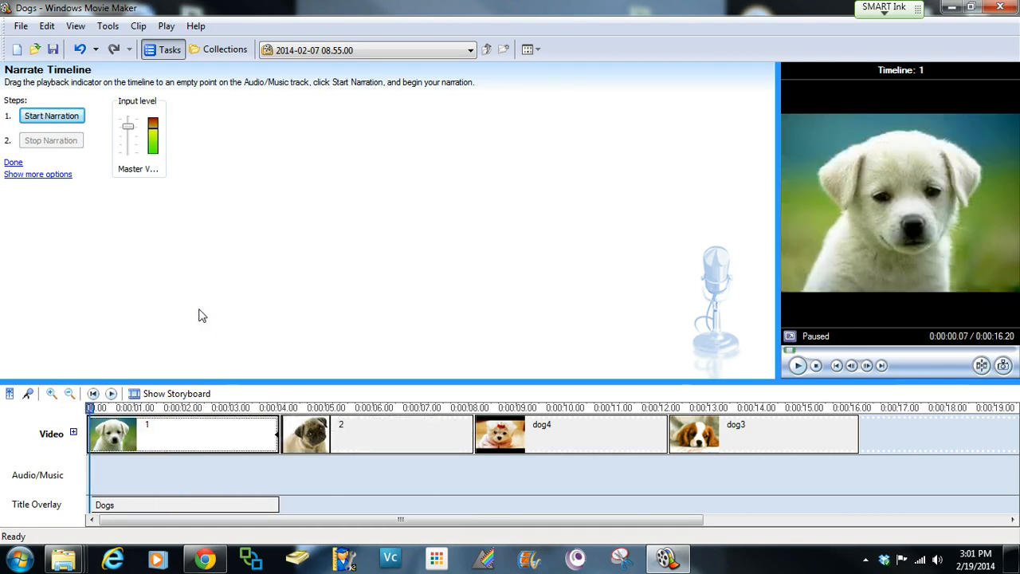
{"action": "mouse_move", "coordinate": [68, 159]}
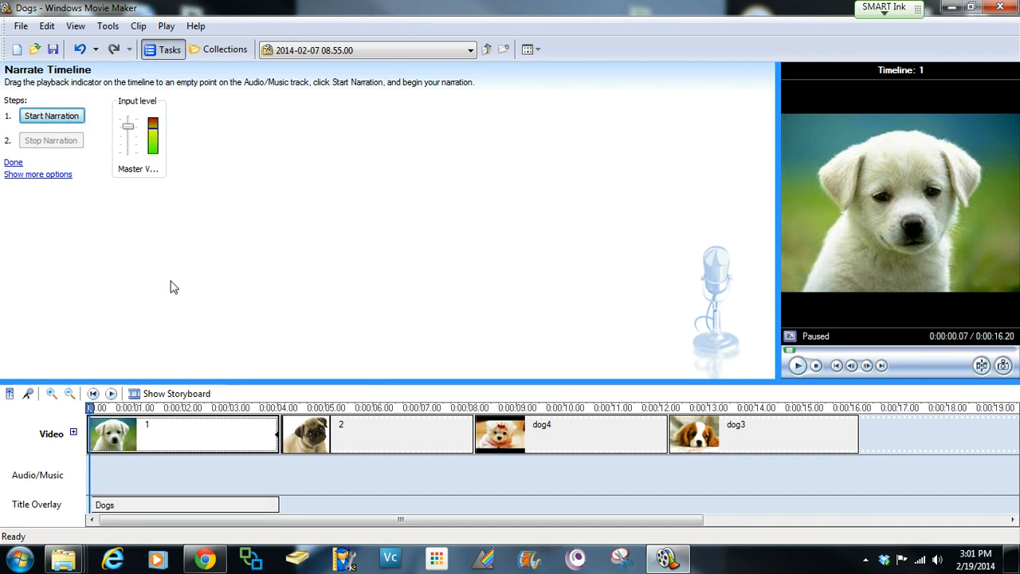
{"action": "mouse_move", "coordinate": [169, 276]}
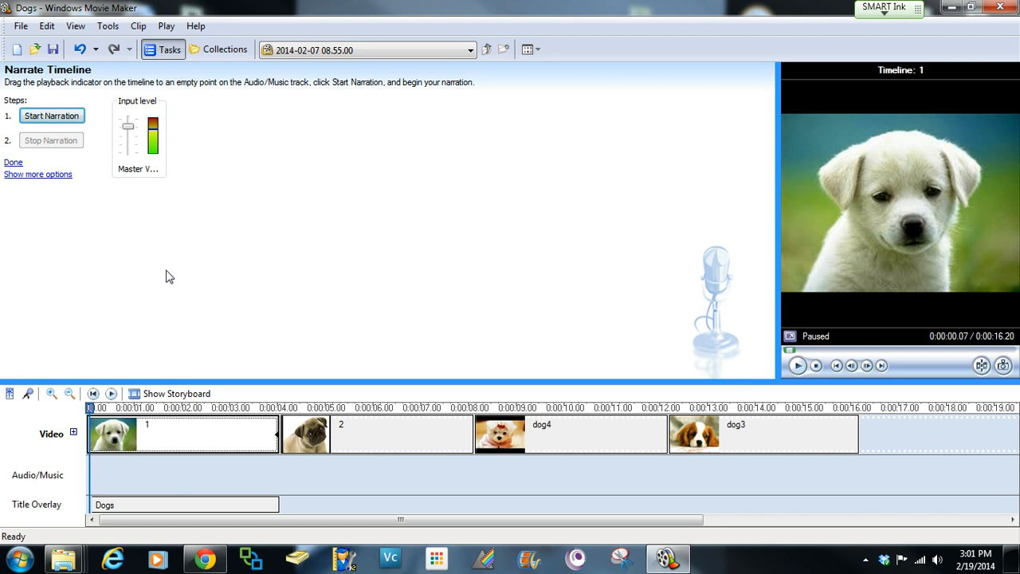
{"action": "mouse_move", "coordinate": [173, 246]}
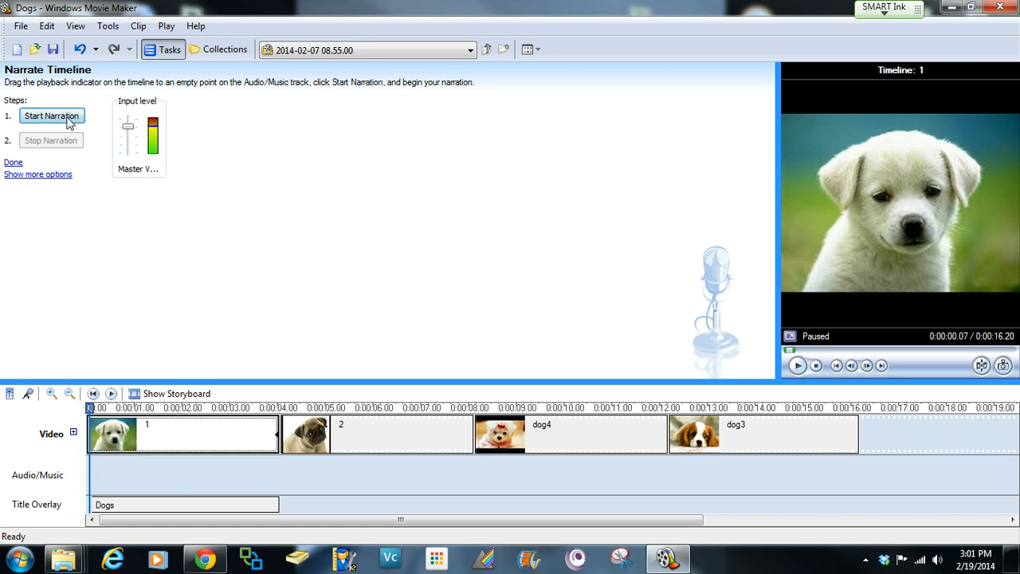
- Record spoken narration across all four dog clips, stopping at the timeline's end
{"action": "left_click", "coordinate": [51, 115]}
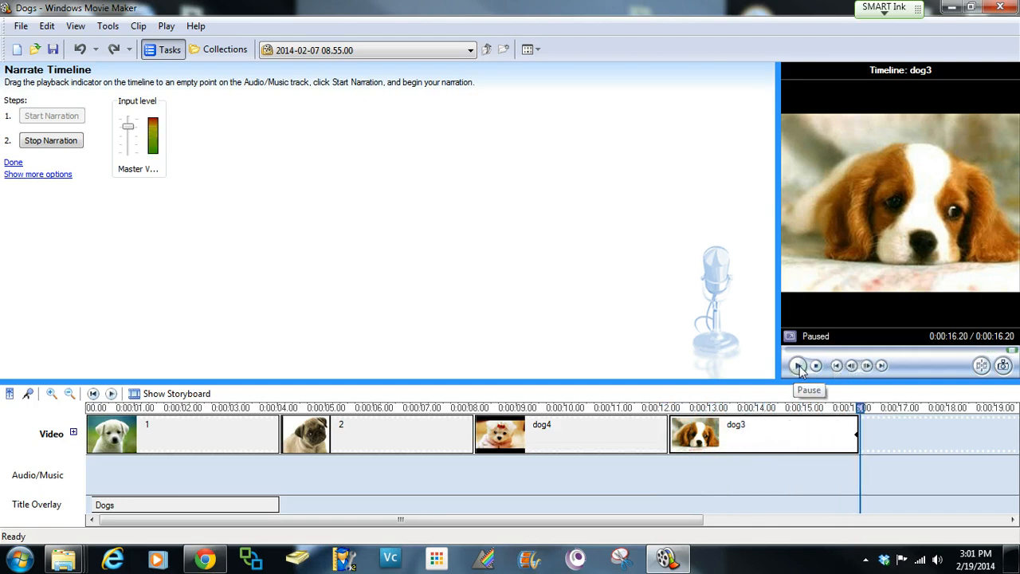
{"action": "left_click", "coordinate": [51, 116]}
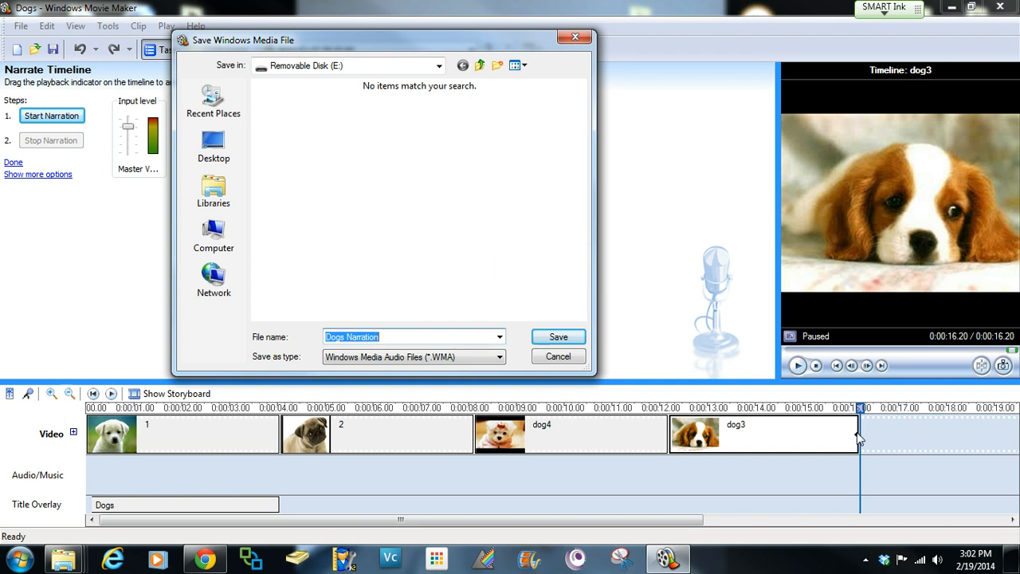
{"action": "mouse_move", "coordinate": [80, 121]}
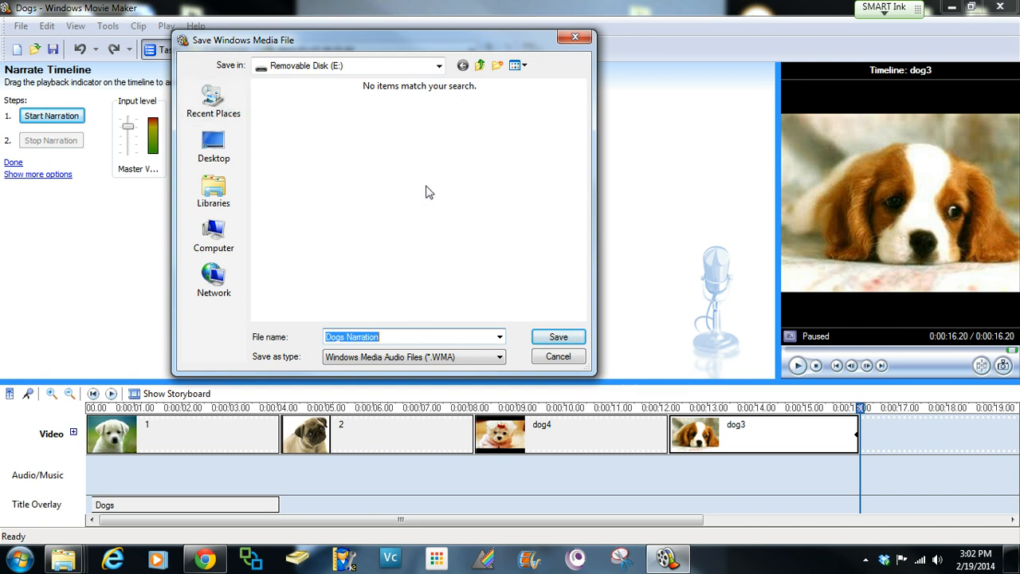
{"action": "mouse_move", "coordinate": [415, 163]}
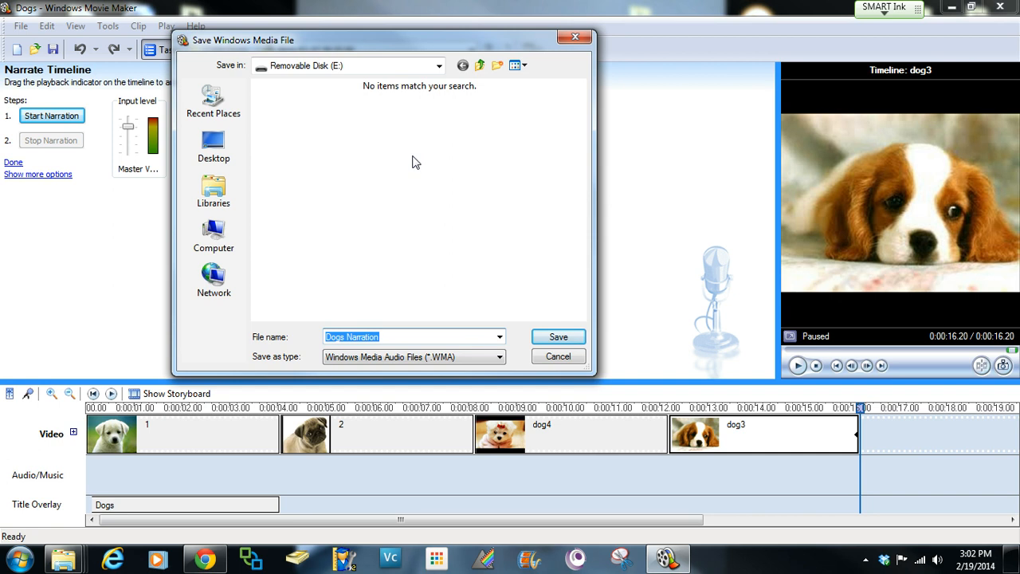
{"action": "mouse_move", "coordinate": [419, 162]}
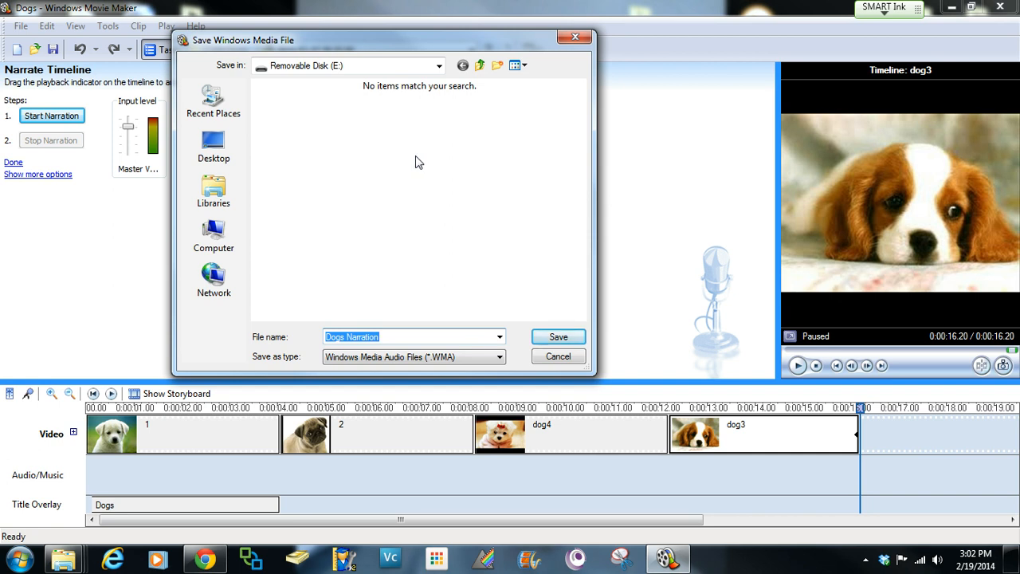
{"action": "mouse_move", "coordinate": [406, 165]}
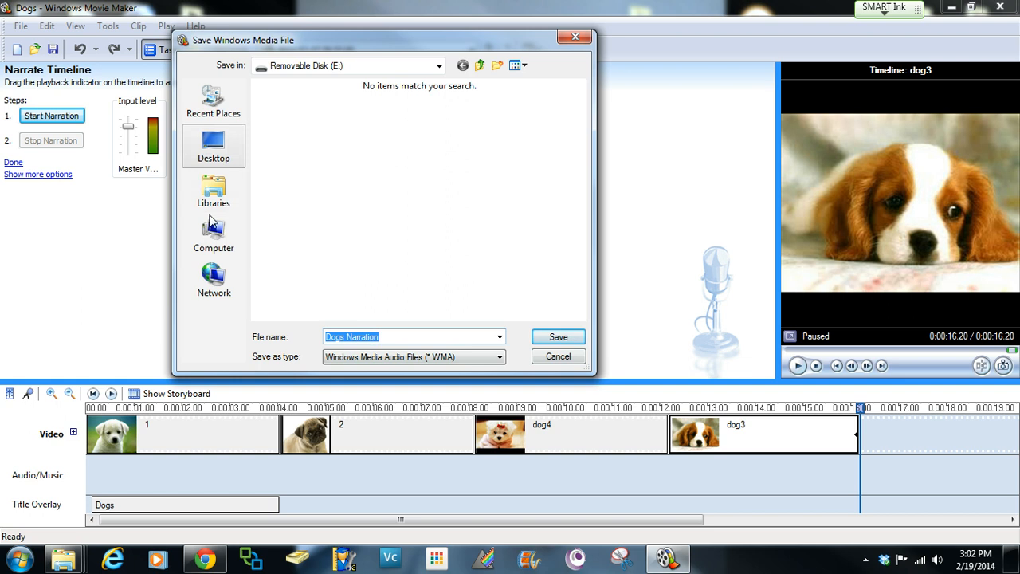
{"action": "mouse_move", "coordinate": [165, 124]}
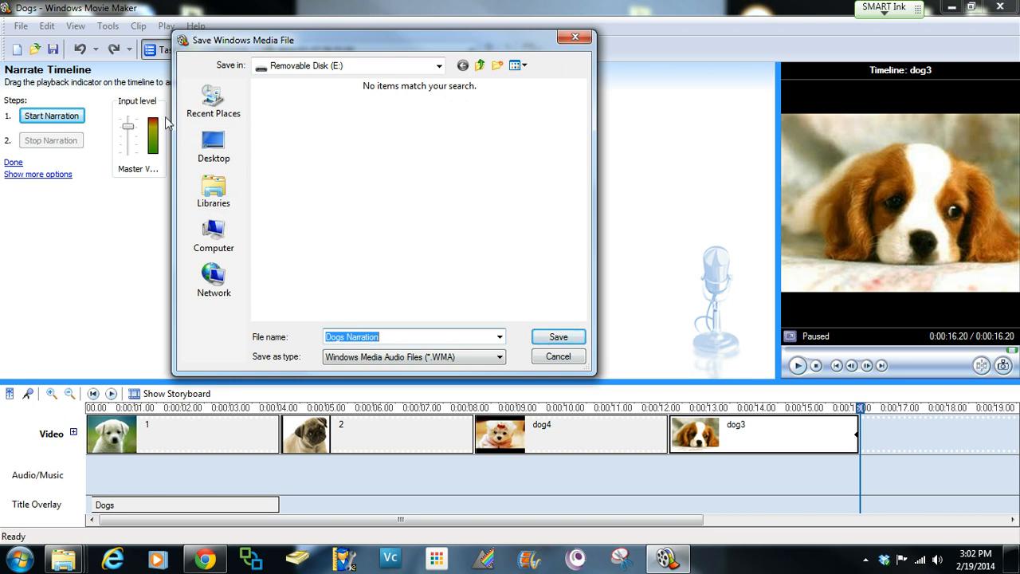
{"action": "mouse_move", "coordinate": [239, 215]}
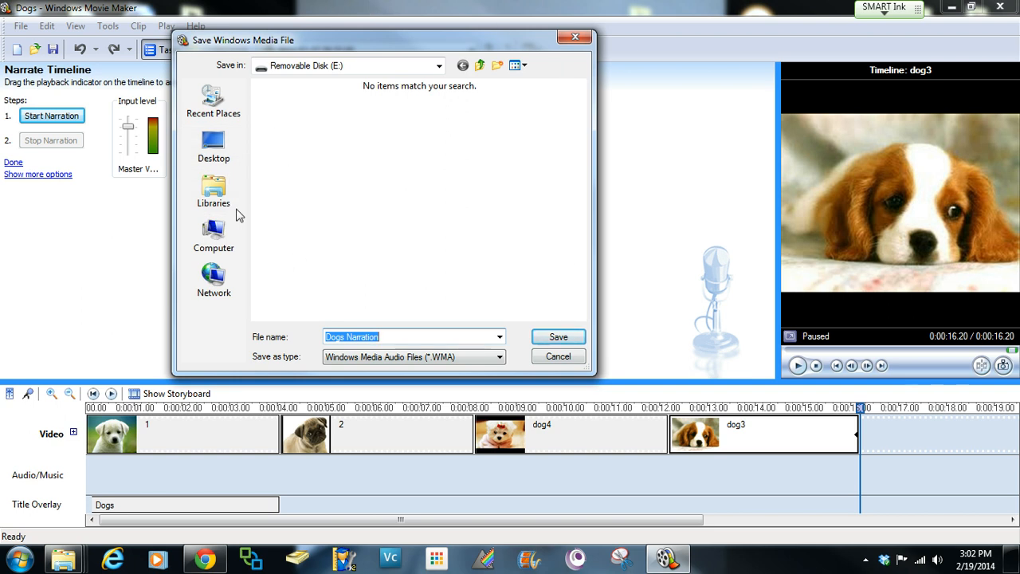
- Switch the save location for 'Dogs Narration' from the removable disk to Computer
{"action": "left_click", "coordinate": [213, 235]}
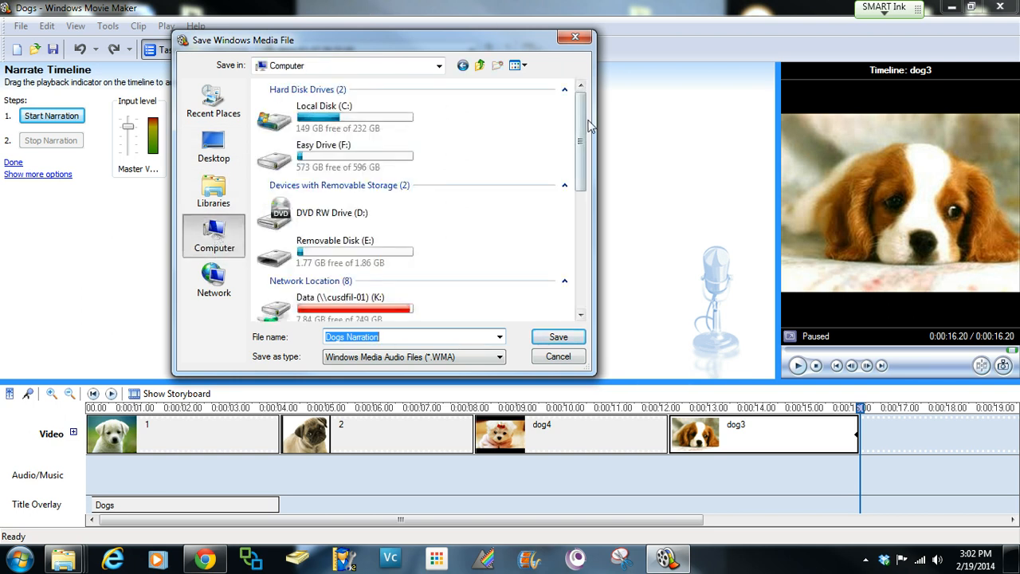
- Save the 'Dogs Narration' WMA file to the staff network drive (T:)
{"action": "scroll", "scroll_direction": "down", "scroll_amount": 3}
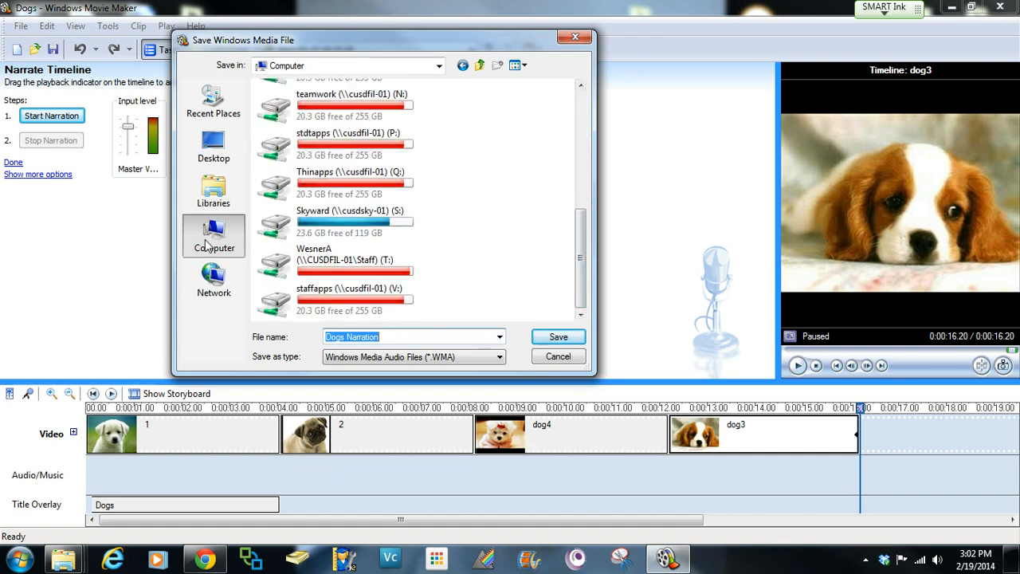
{"action": "mouse_move", "coordinate": [276, 263]}
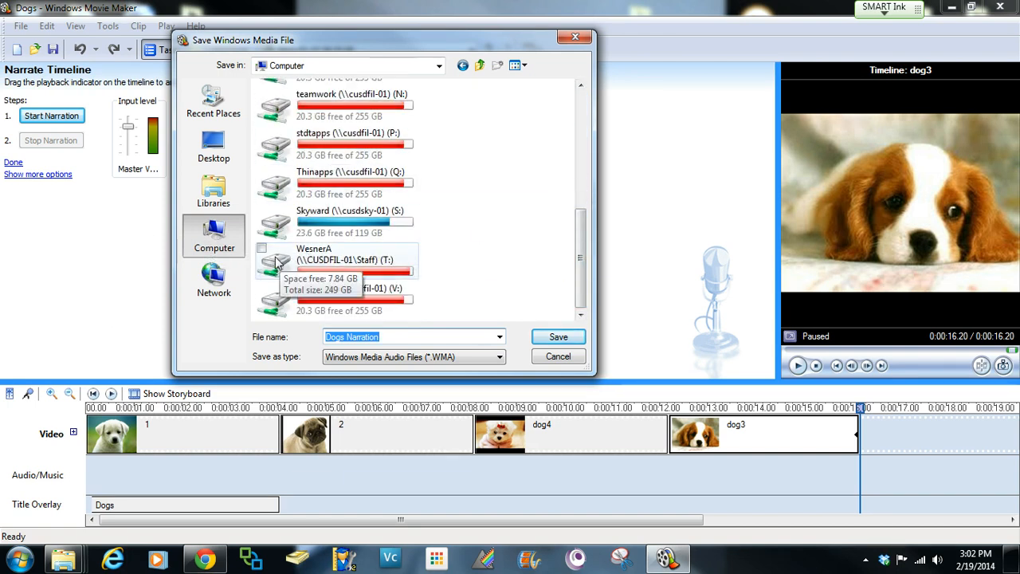
{"action": "double_click", "coordinate": [275, 259]}
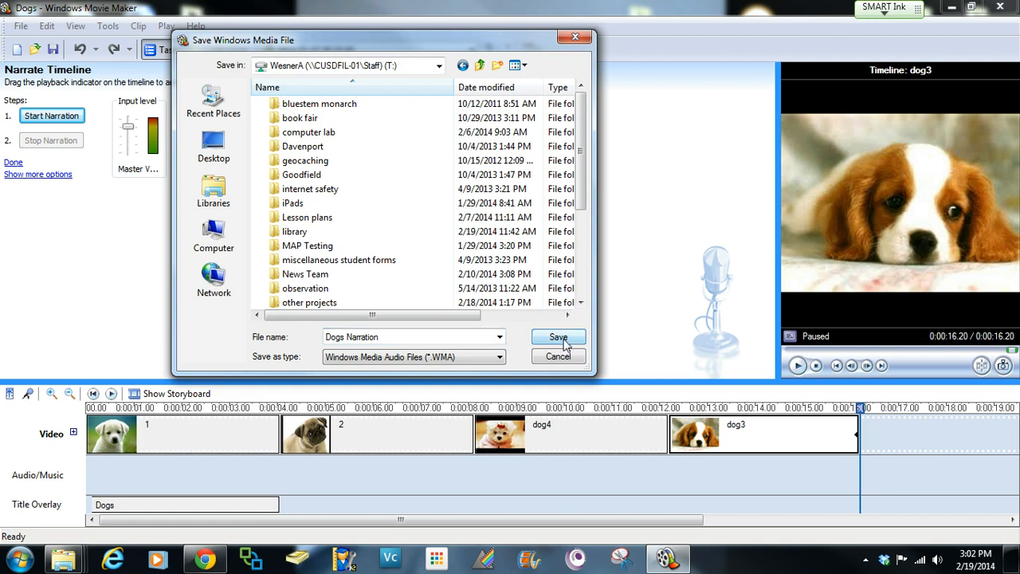
{"action": "left_click", "coordinate": [558, 338]}
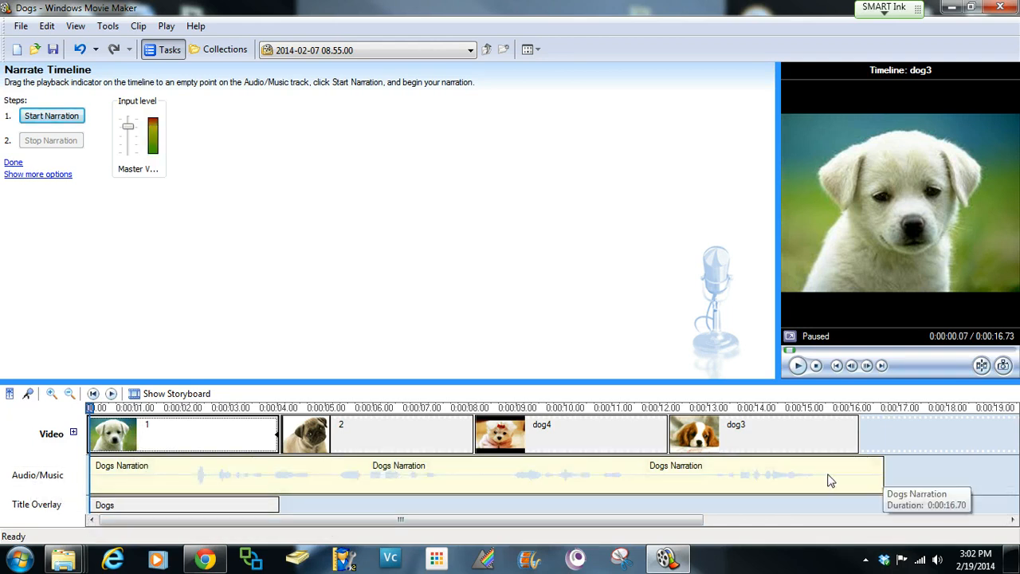
{"action": "mouse_move", "coordinate": [290, 203]}
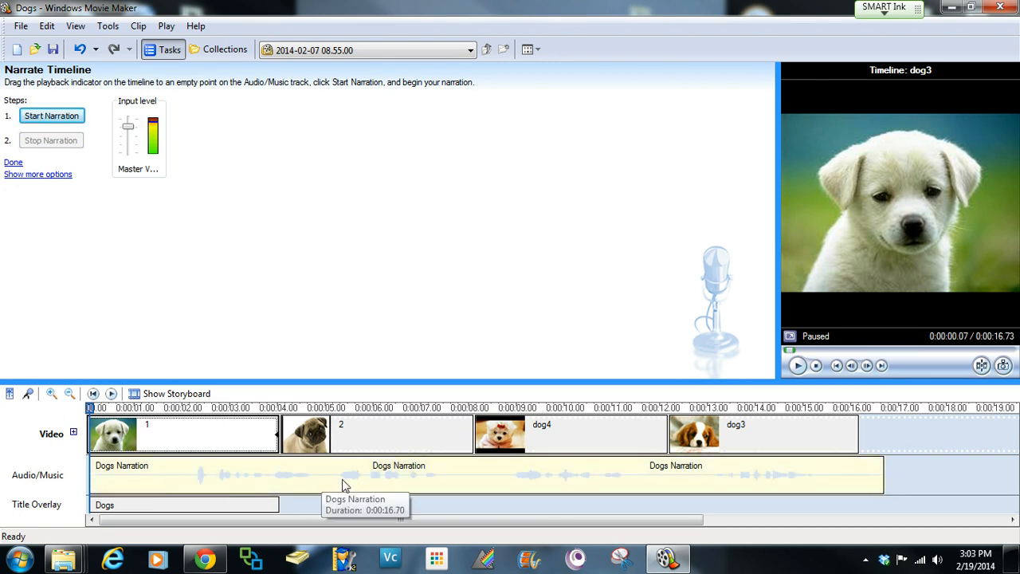
- Select the Dogs Narration audio clip to confirm it runs 16.70 seconds
{"action": "left_click", "coordinate": [335, 473]}
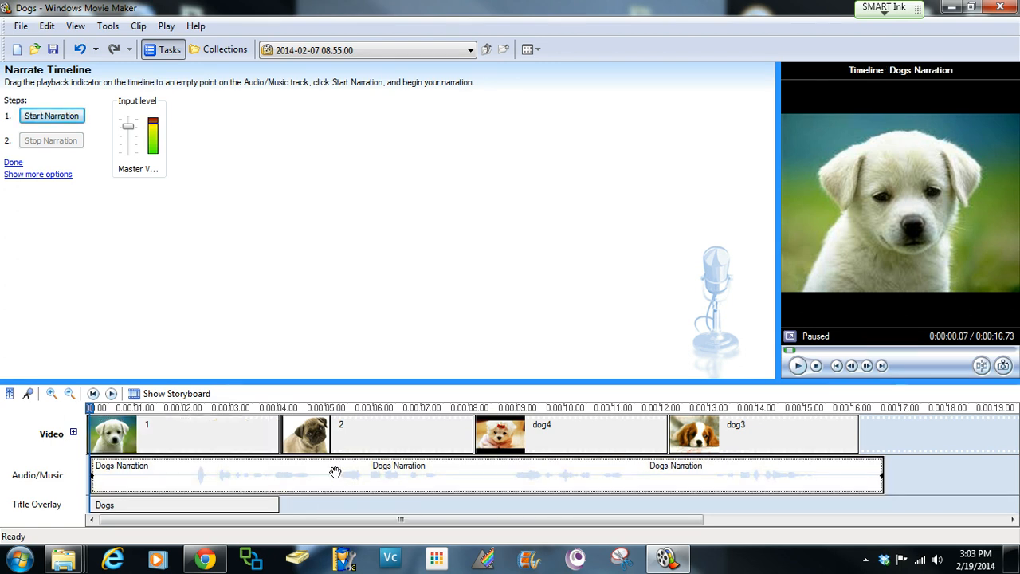